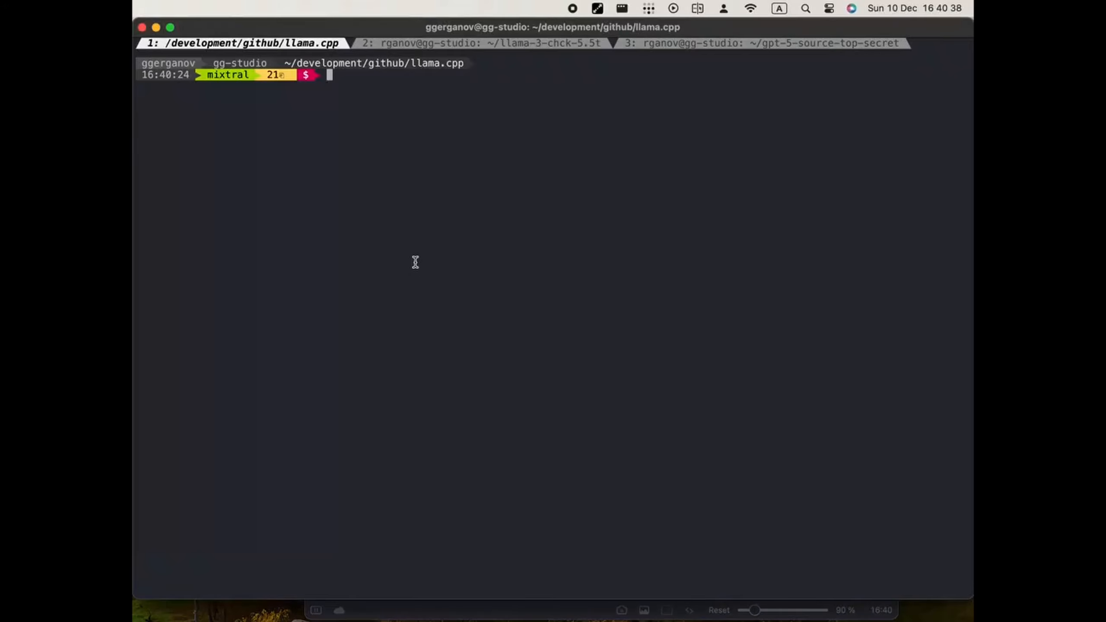
# - Build llama.cpp and run the server with ggml-model-q4_0.gguf at 4096 context
pyautogui.write('make -j && ./server -m models/mixtral-8x7b-32k-fast/ggml-model-q4_0.gguf -c 4096')
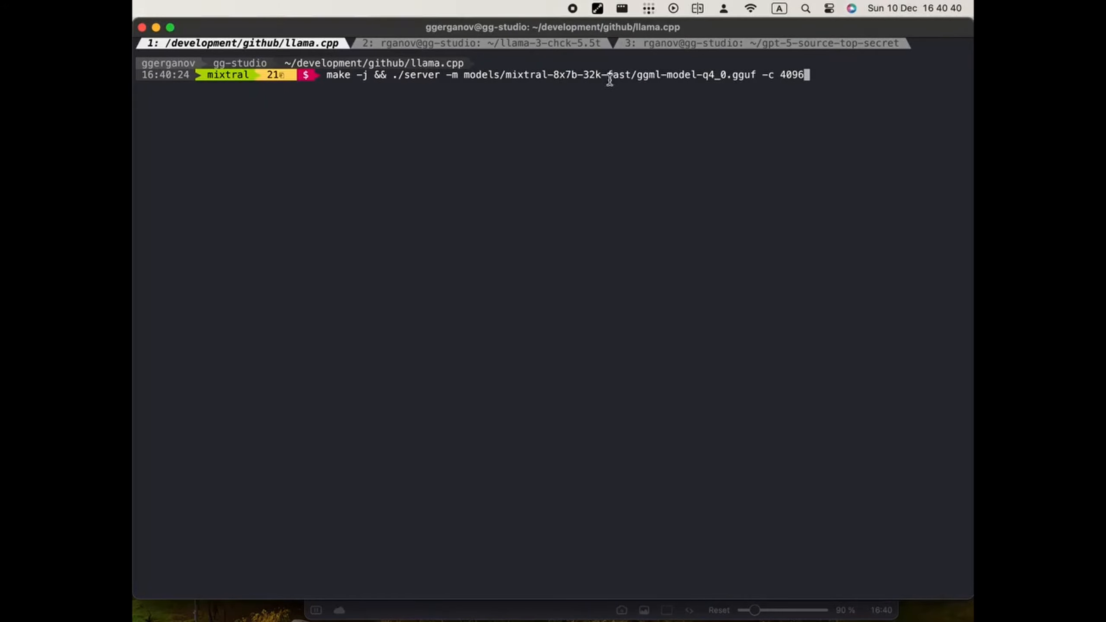
pyautogui.press('Return')
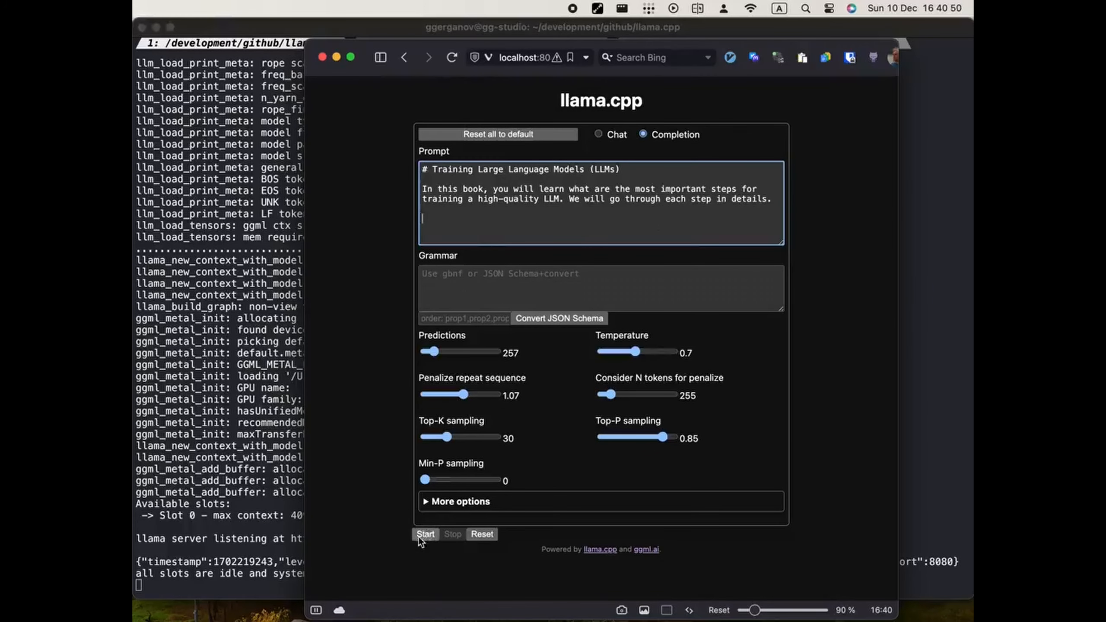
# - Generate and continue the book completion on training LLMs, then review the output
pyautogui.click(425, 534)
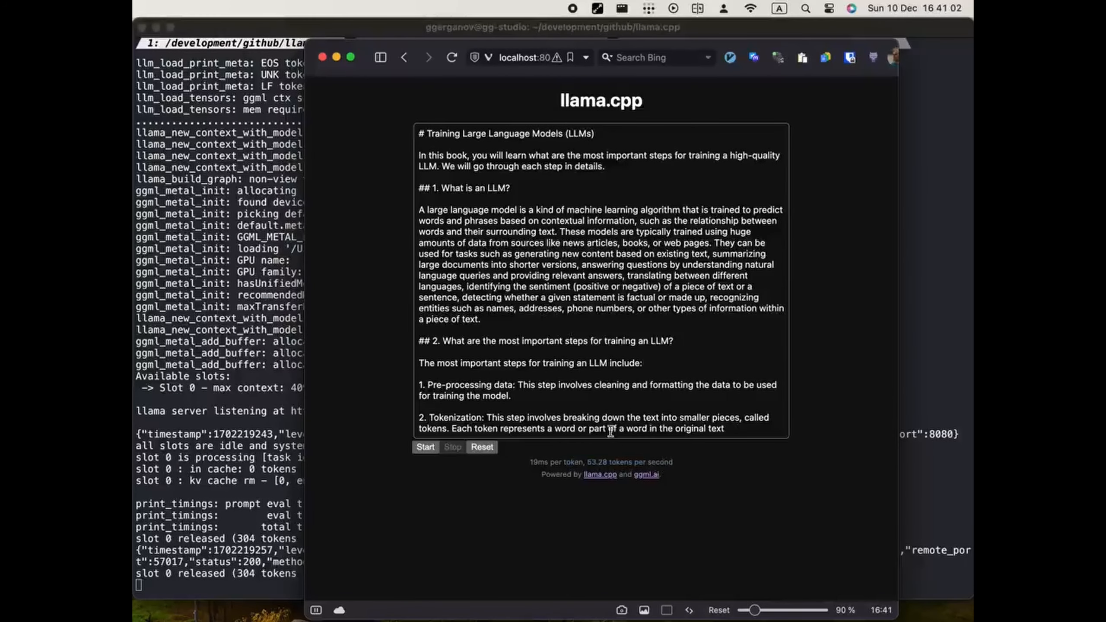
pyautogui.click(425, 446)
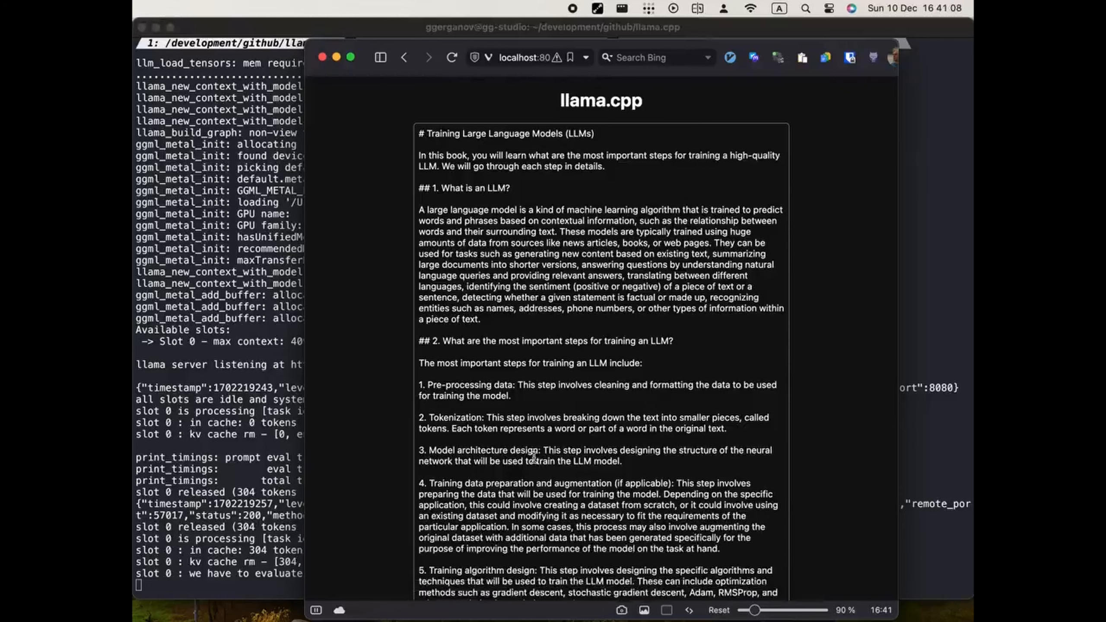
pyautogui.scroll(-3)
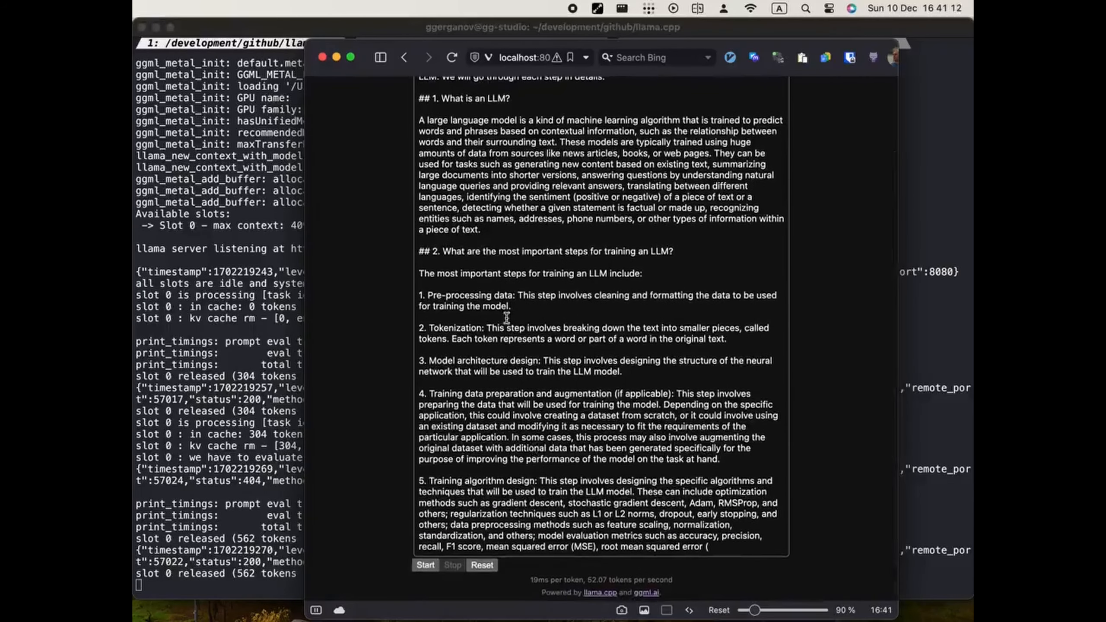
pyautogui.scroll(3)
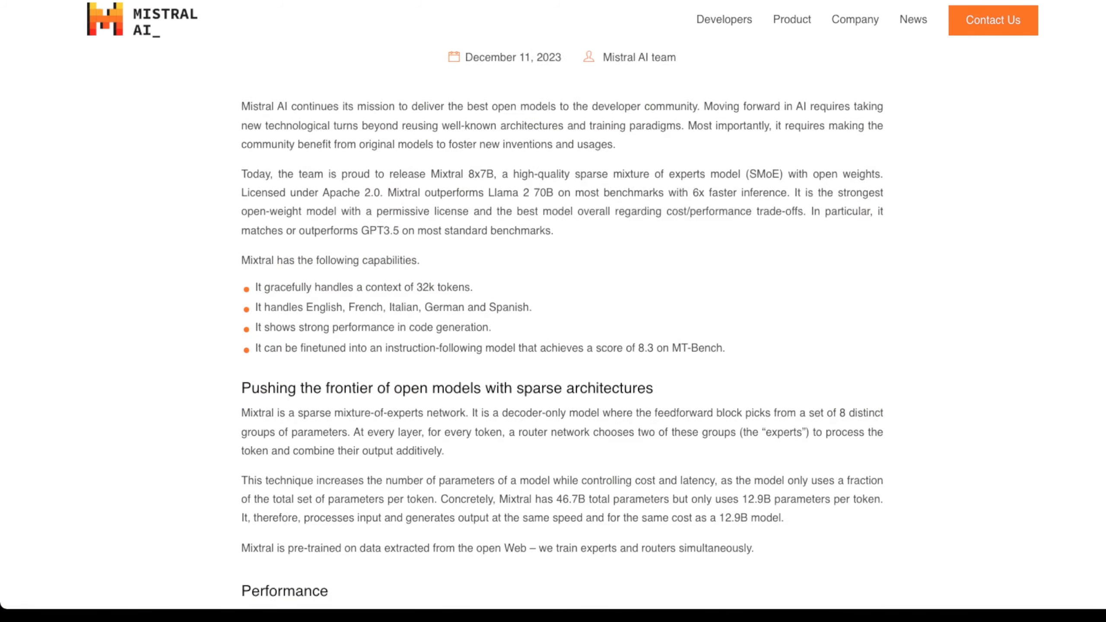
pyautogui.scroll(3)
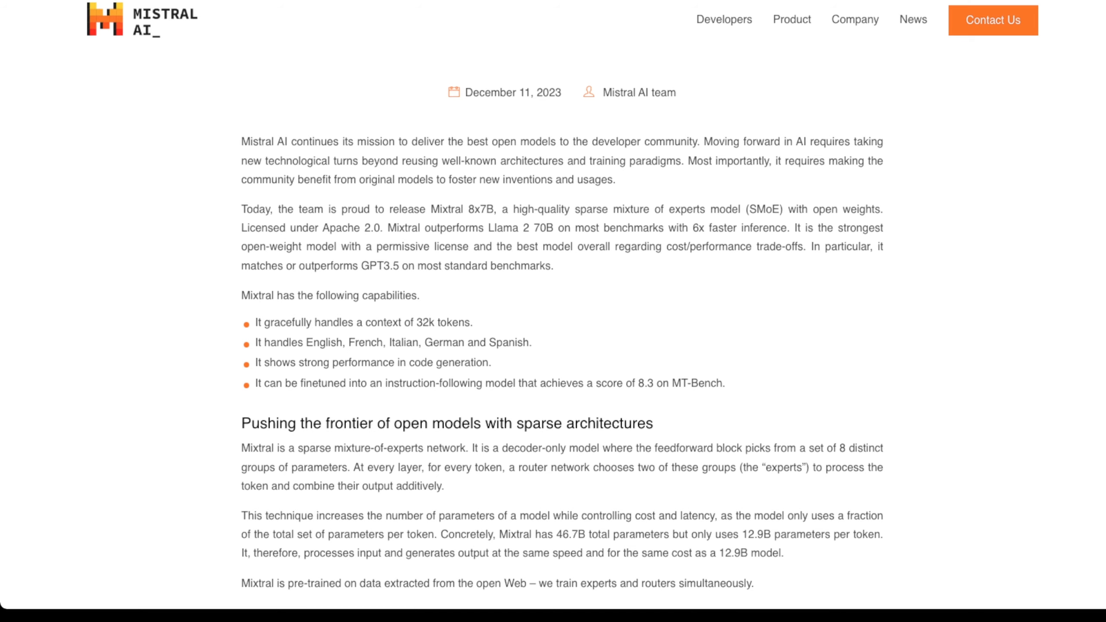
pyautogui.scroll(-3)
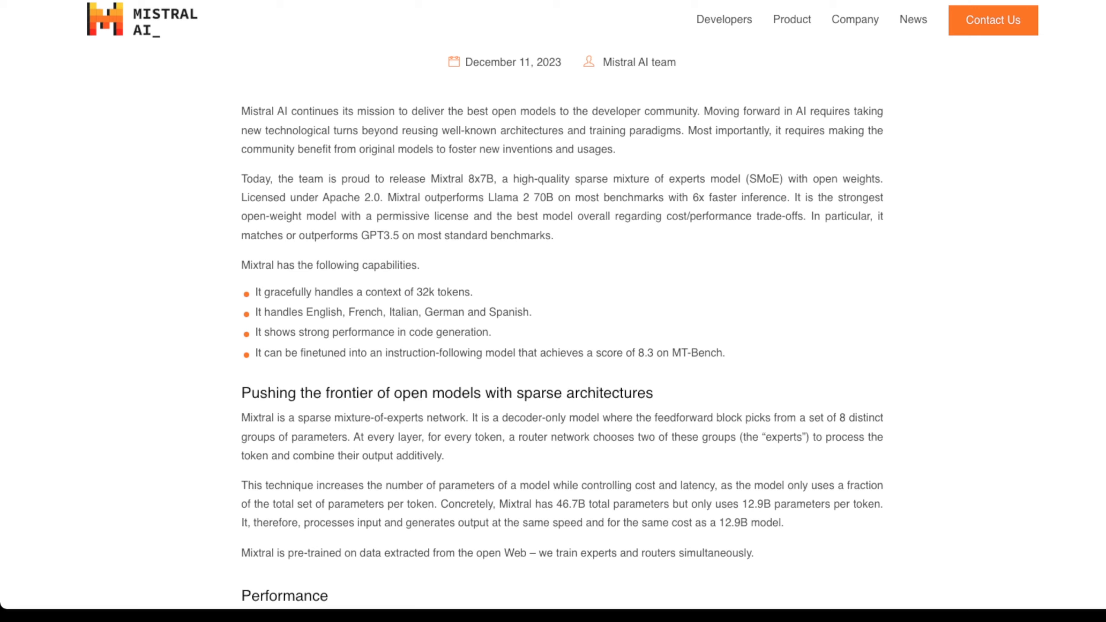
pyautogui.doubleClick(764, 179)
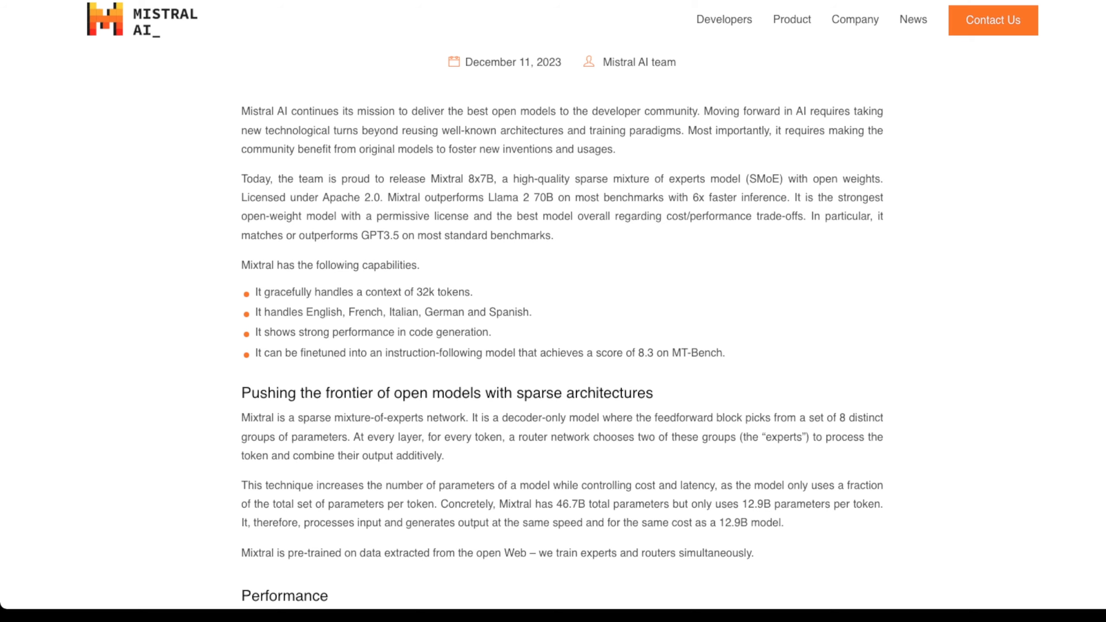
pyautogui.doubleClick(336, 198)
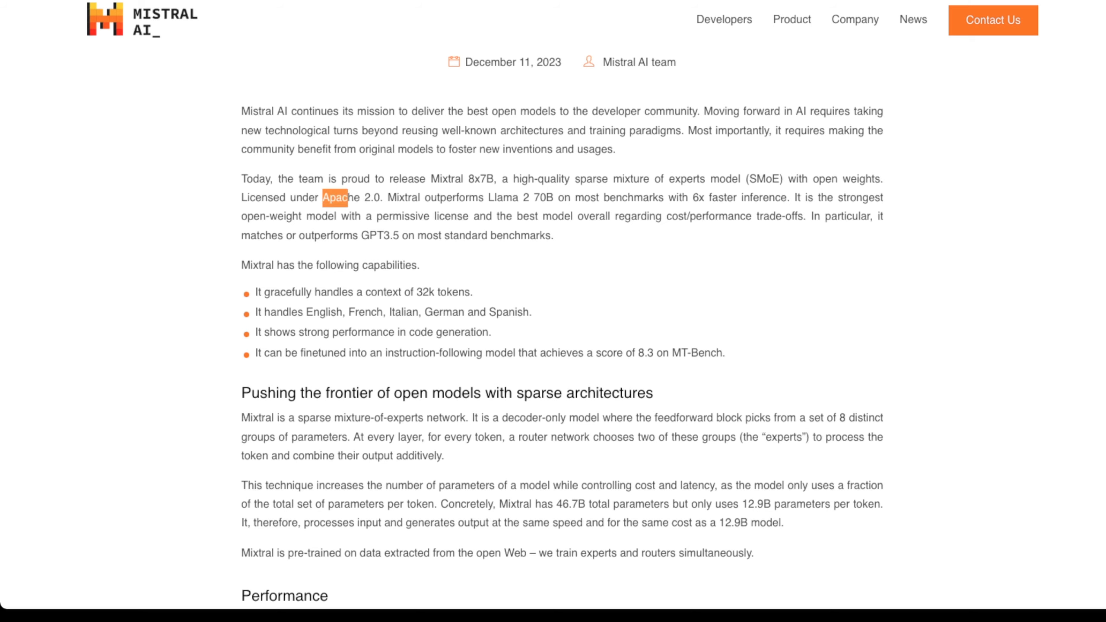
pyautogui.scroll(-3)
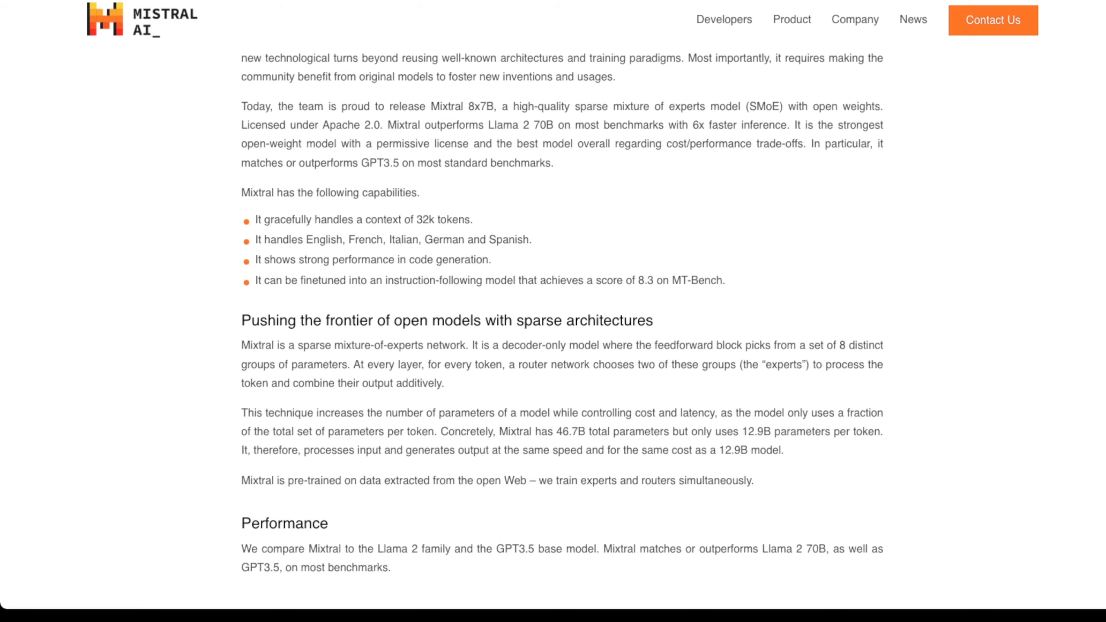
pyautogui.scroll(3)
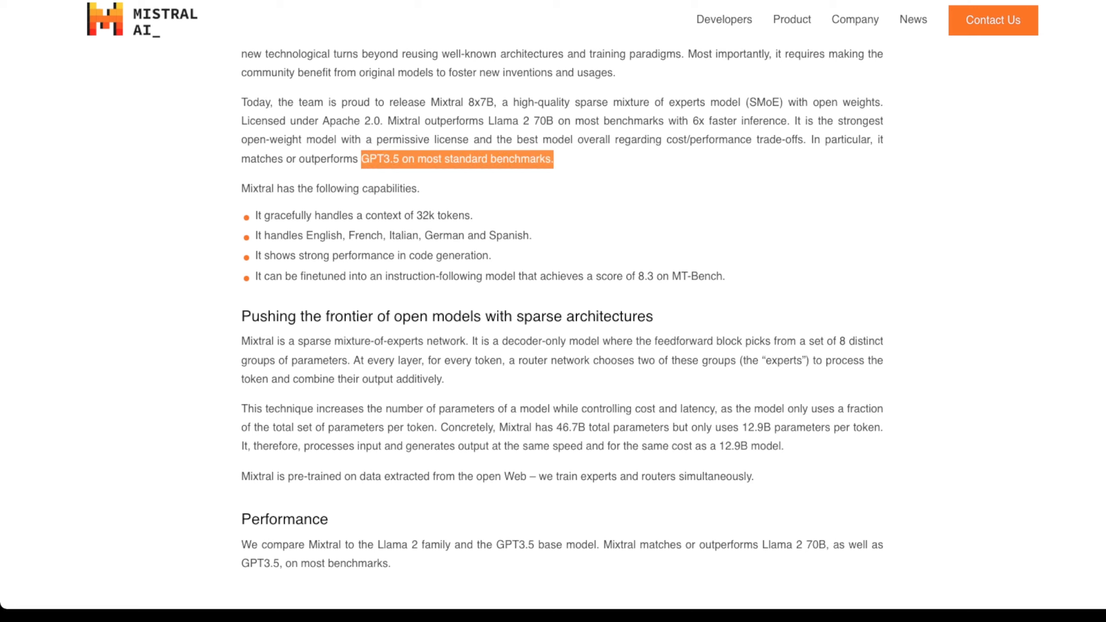
pyautogui.click(457, 158)
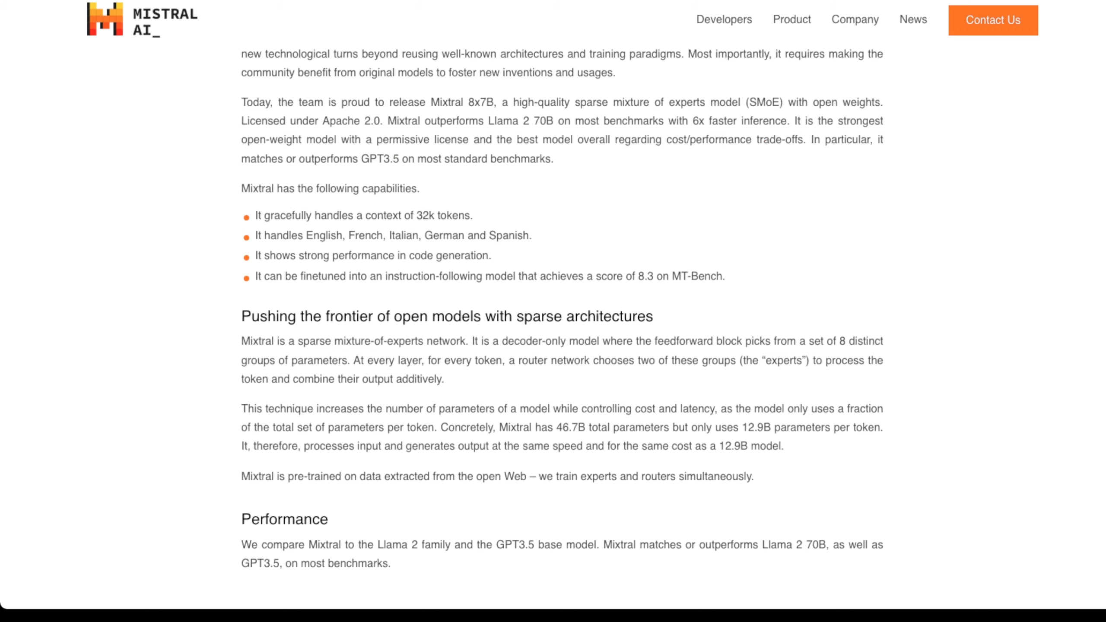
pyautogui.scroll(-3)
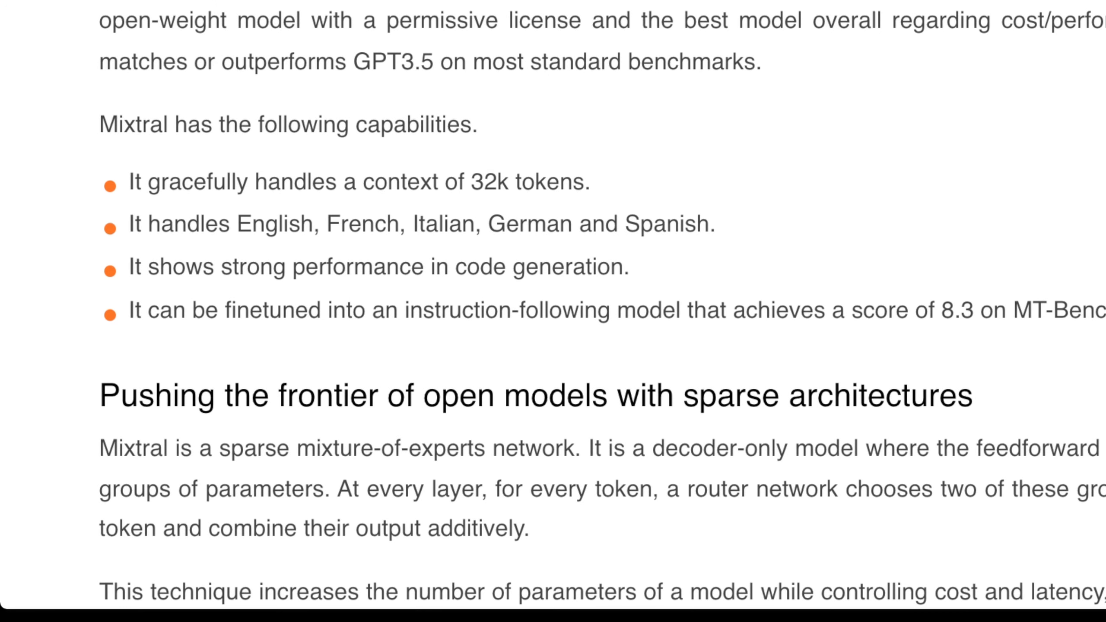
pyautogui.scroll(-3)
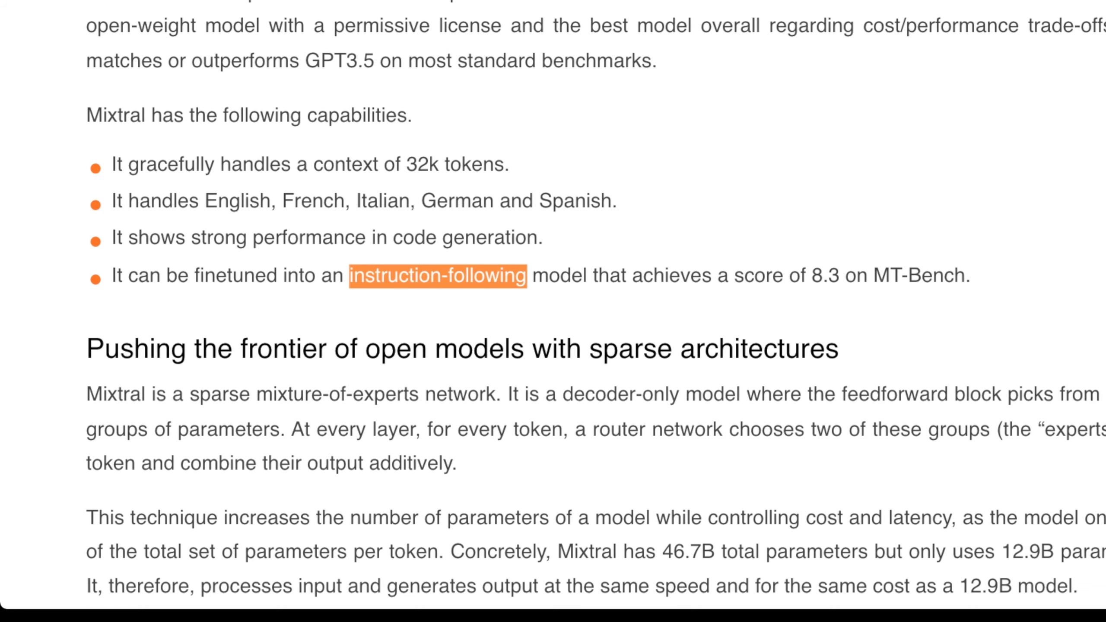
pyautogui.click(438, 276)
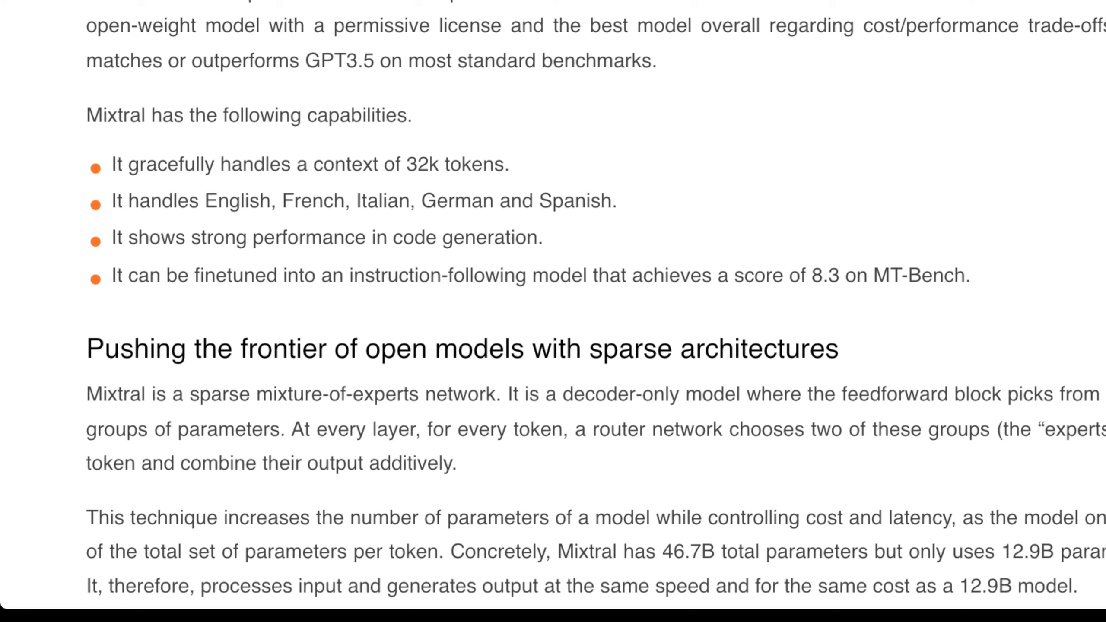
pyautogui.doubleClick(437, 275)
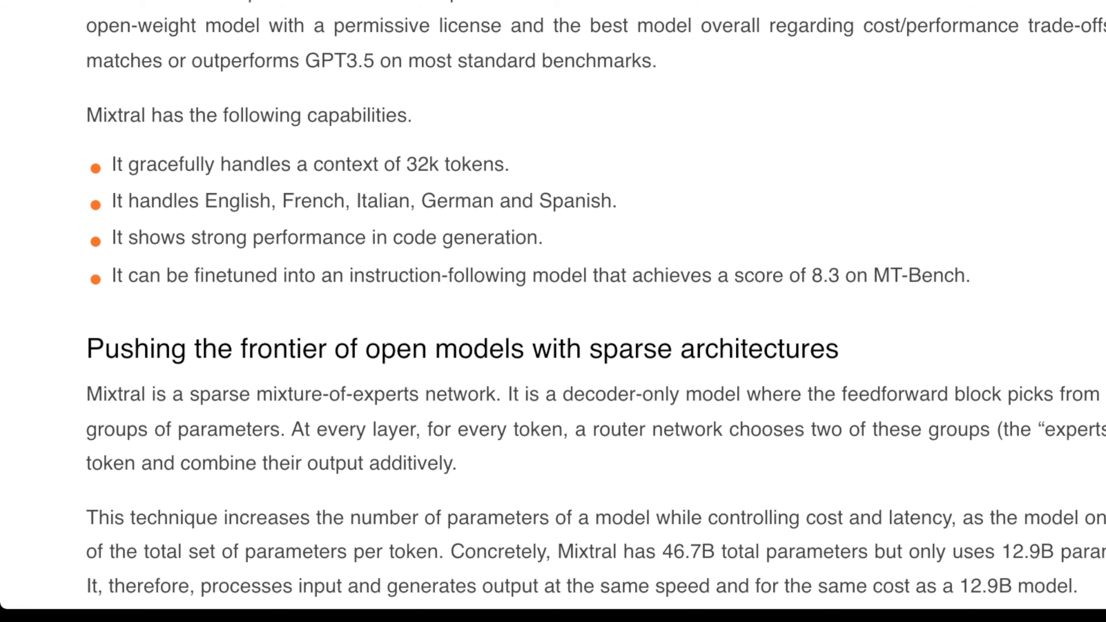
# - Scroll through the Performance table and benchmark figures to the hallucination-and-bias results
pyautogui.scroll(-3)
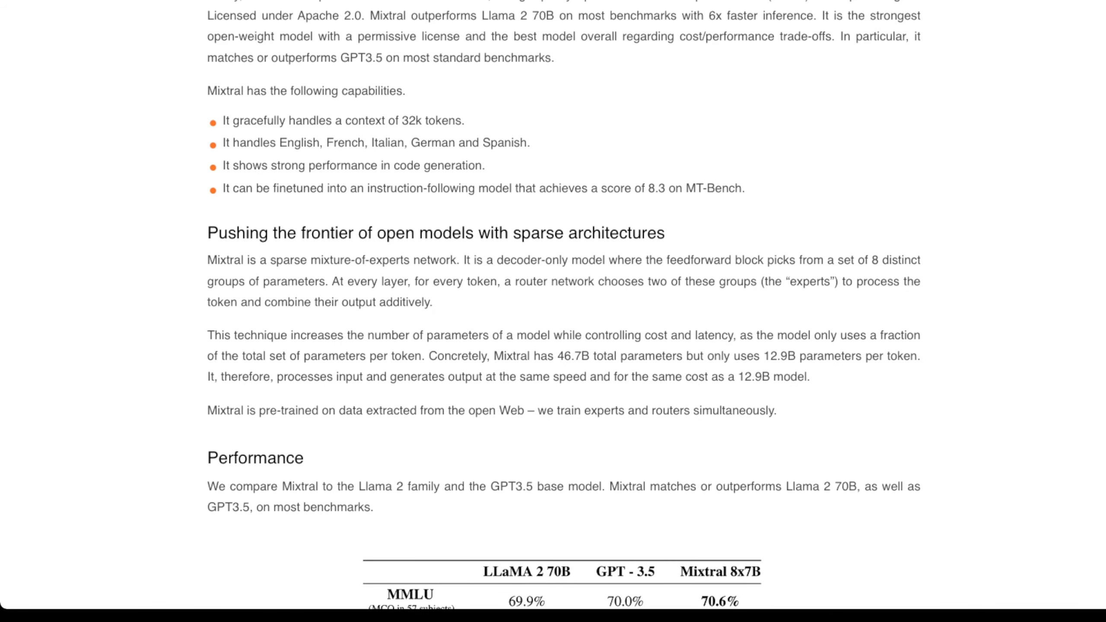
pyautogui.scroll(3)
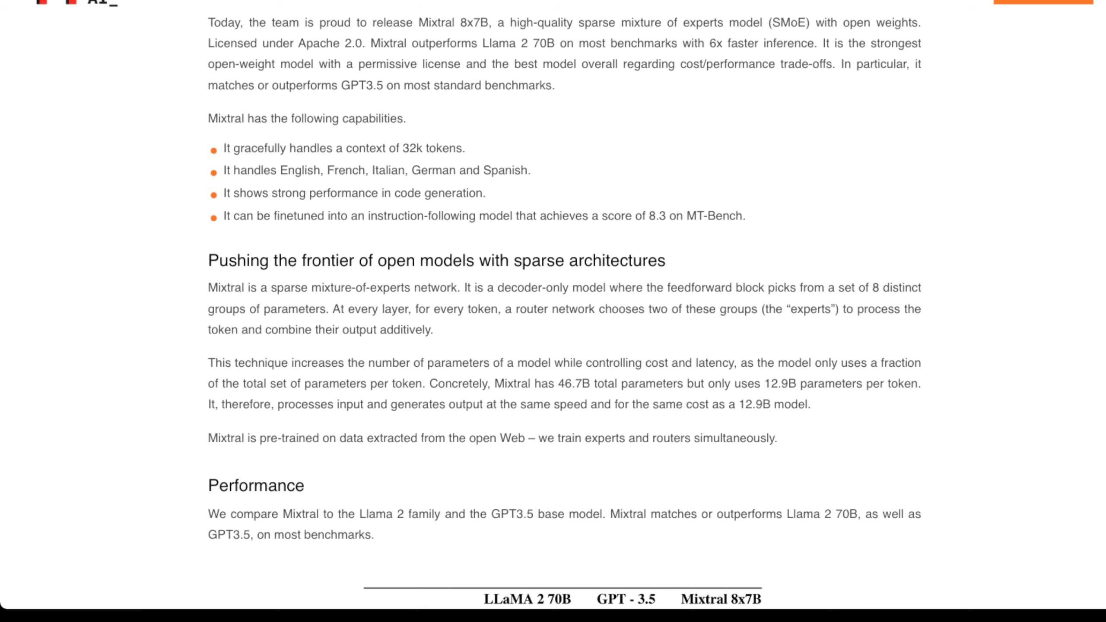
pyautogui.scroll(-3)
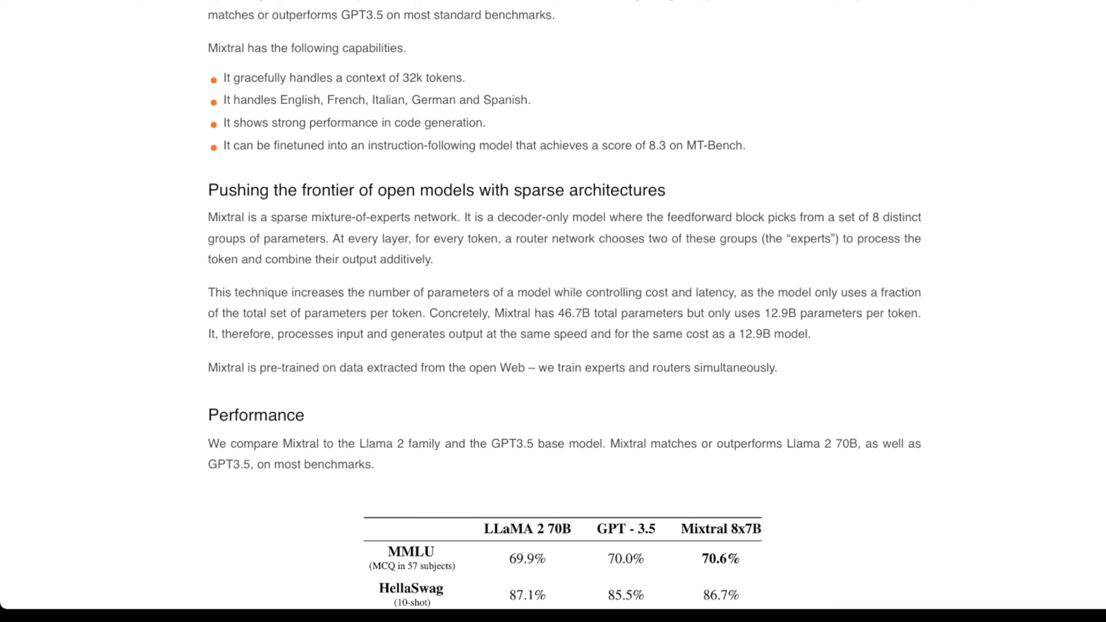
pyautogui.scroll(-3)
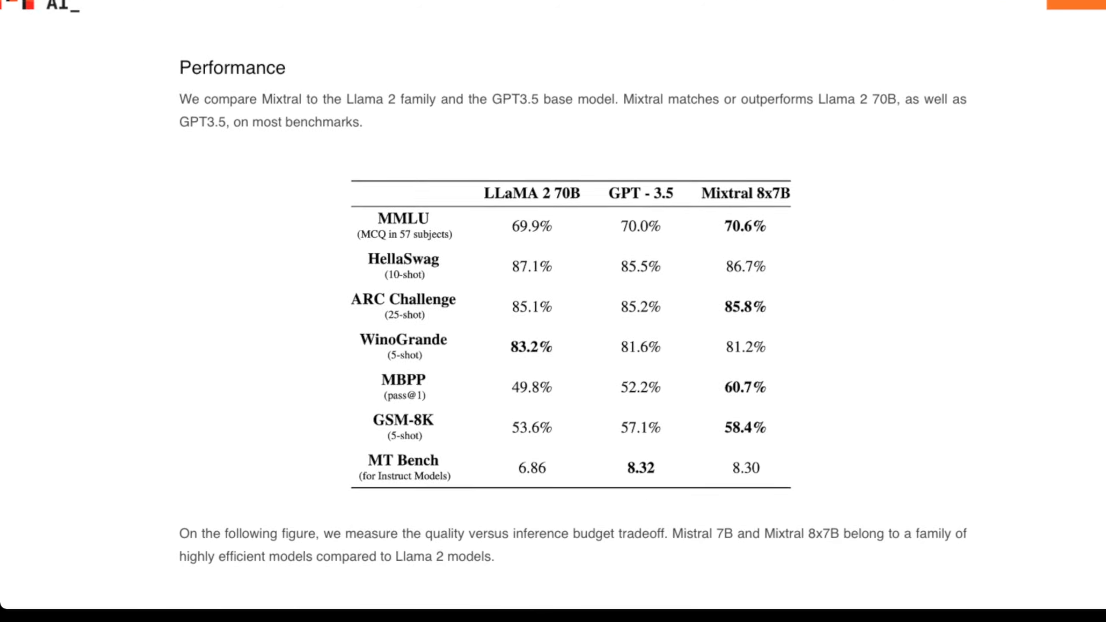
pyautogui.scroll(-3)
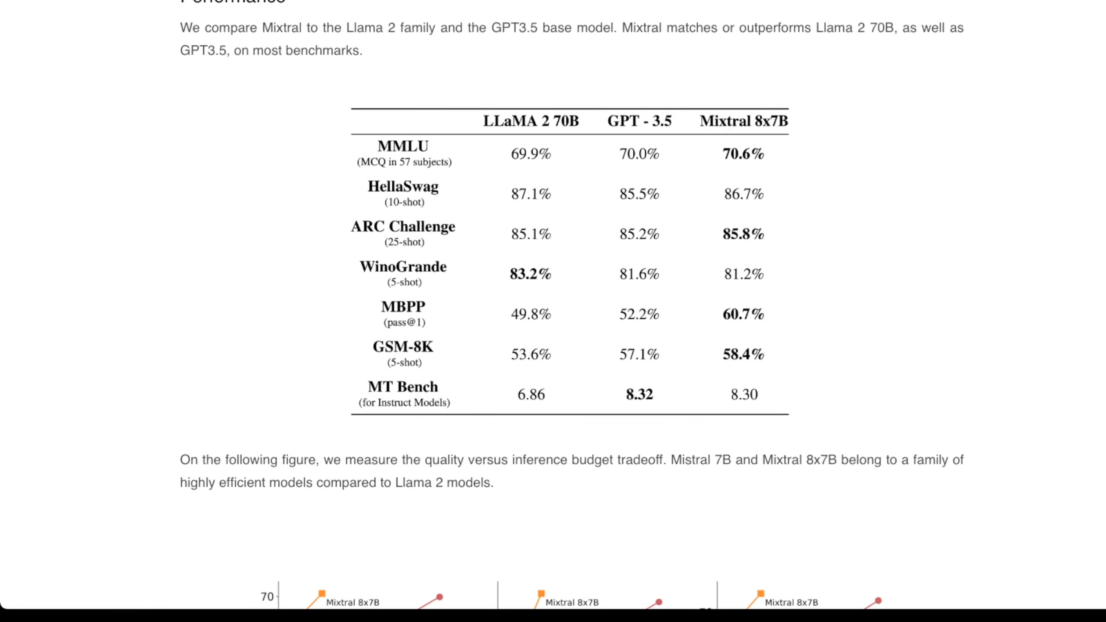
pyautogui.scroll(-3)
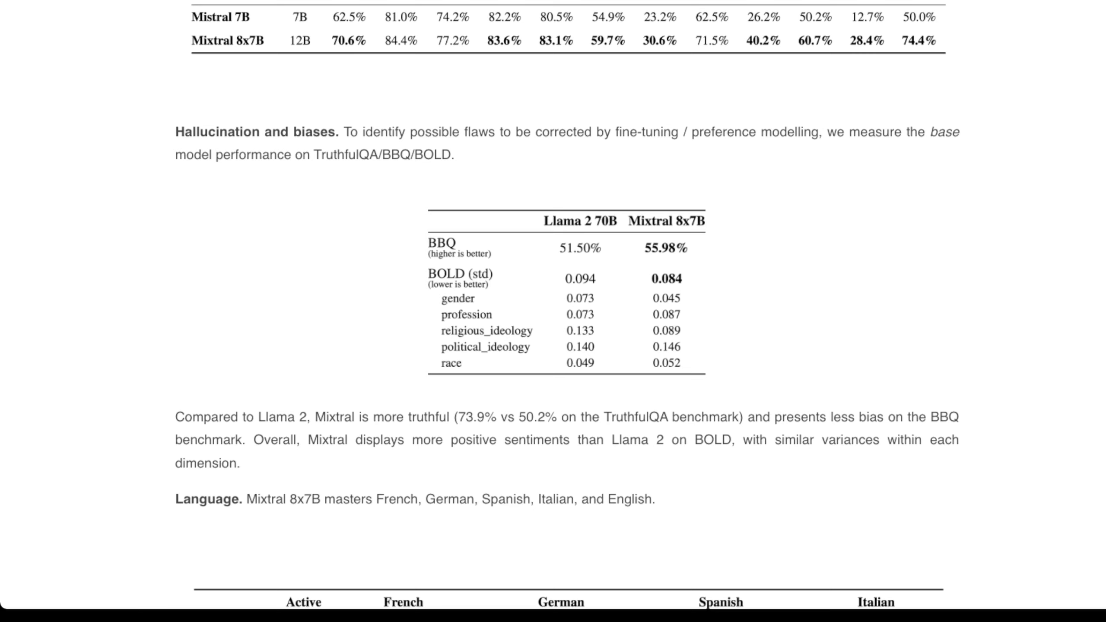
# - Scroll past the BBQ/BOLD table into the Instructed models and deployment sections
pyautogui.scroll(-3)
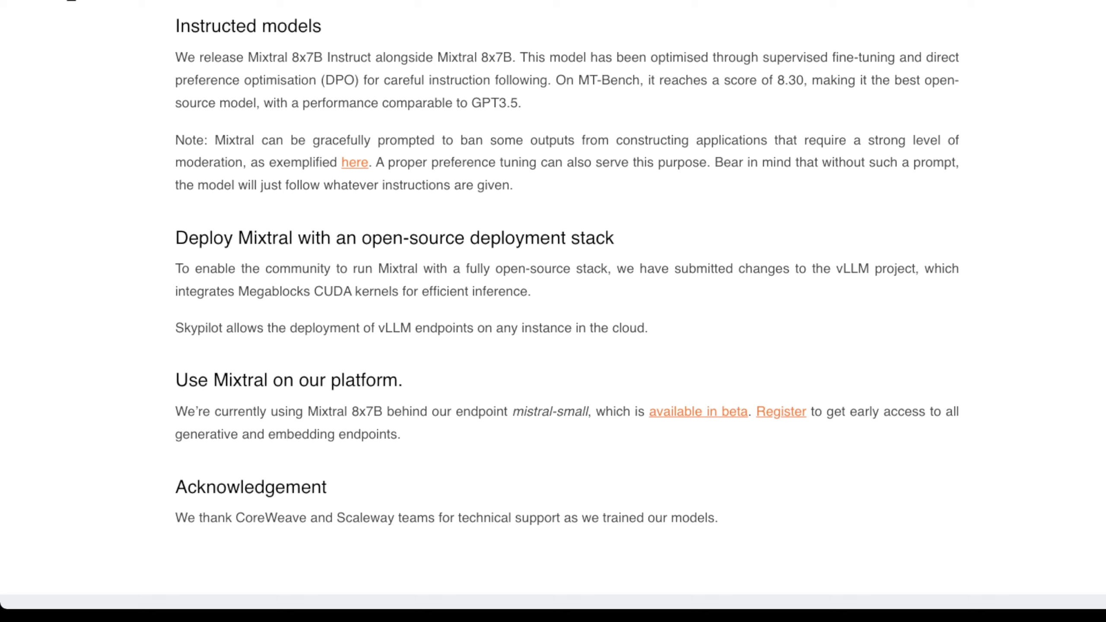
pyautogui.scroll(-3)
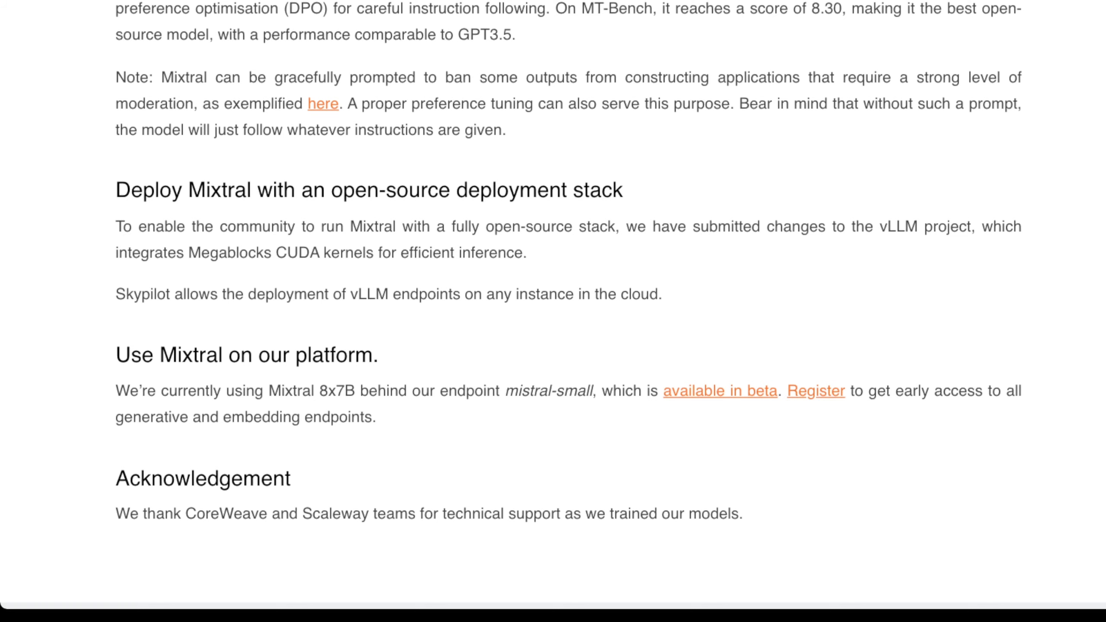
pyautogui.scroll(-3)
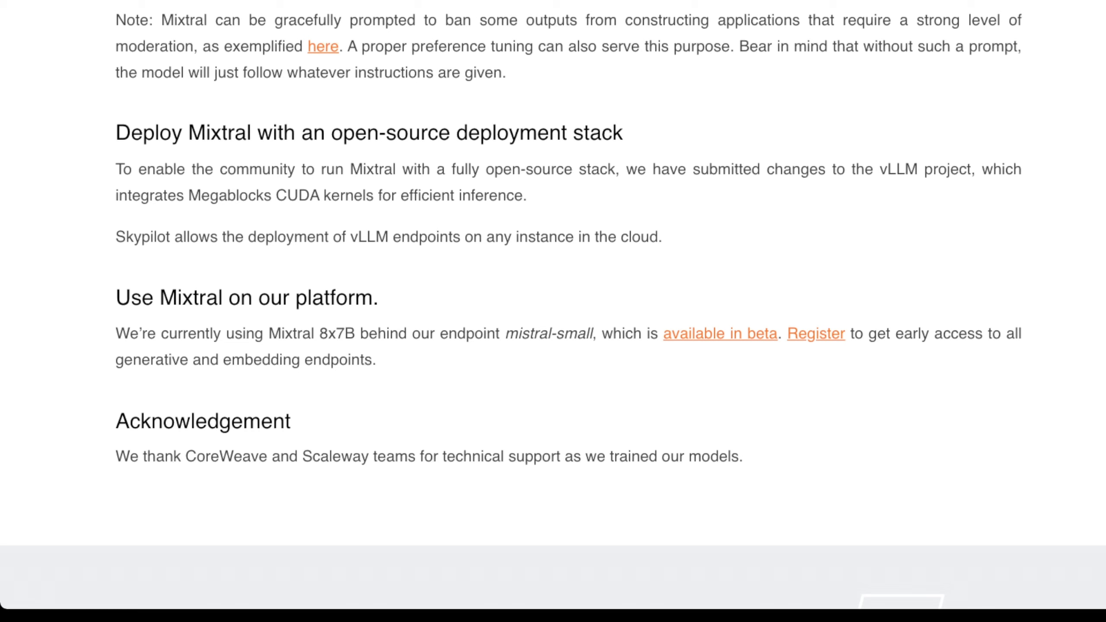
pyautogui.doubleClick(548, 333)
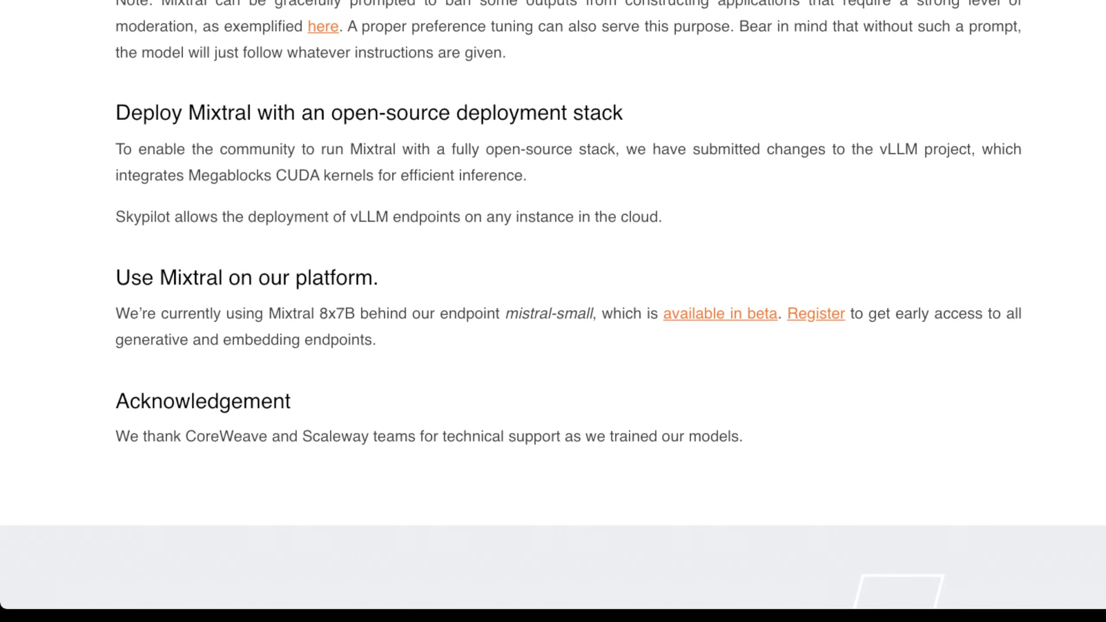
# - Scroll up to the 'Mixtral of experts' title banner at the top of the post
pyautogui.scroll(3)
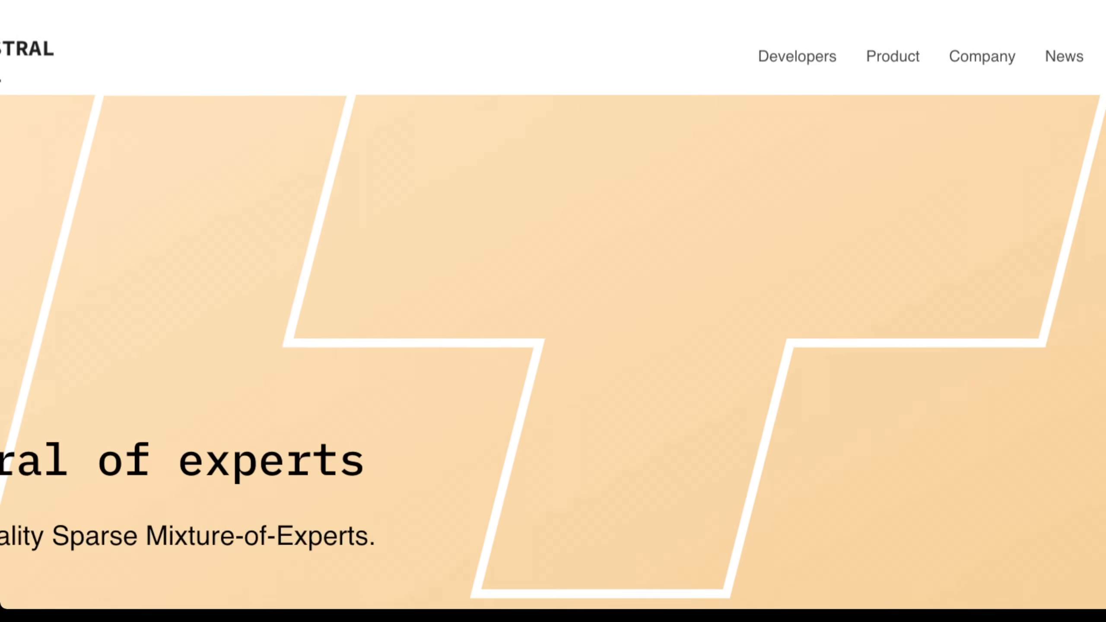
pyautogui.scroll(-3)
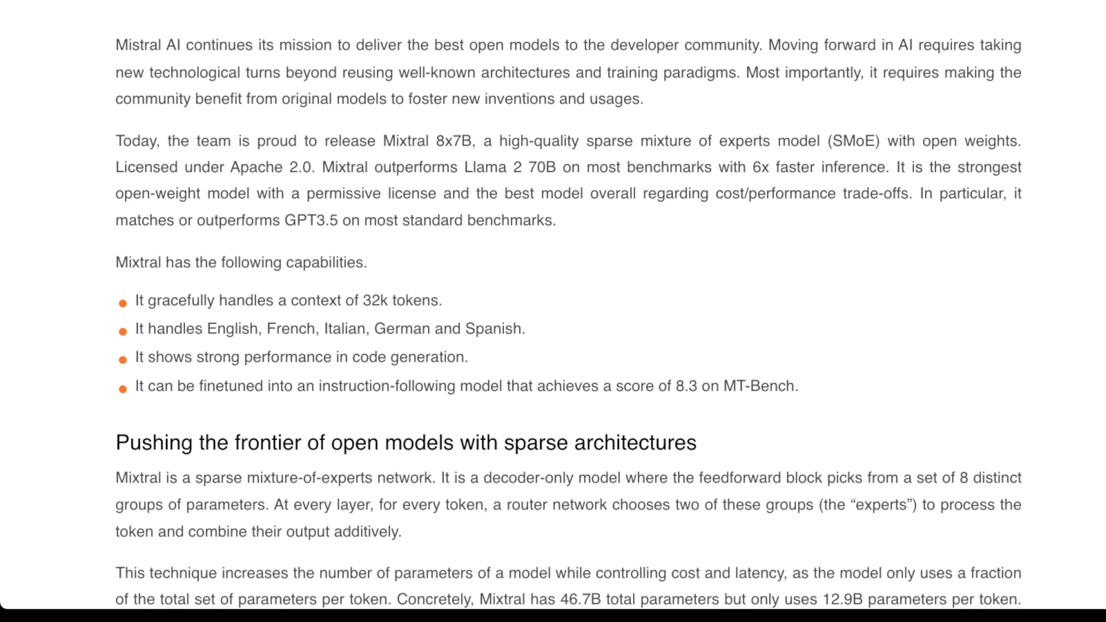
pyautogui.scroll(3)
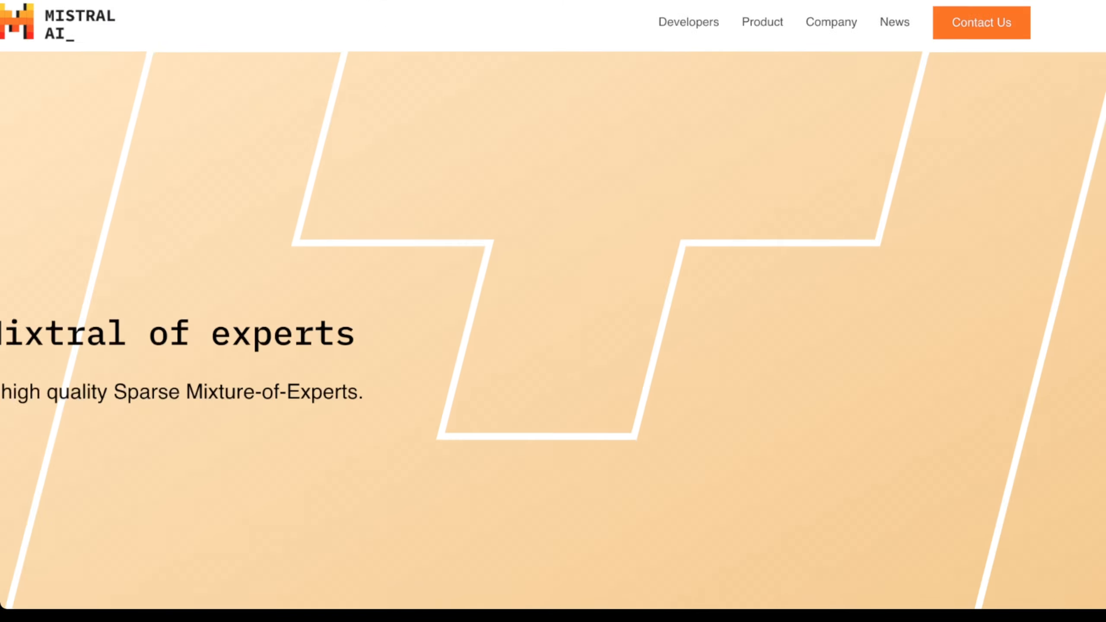